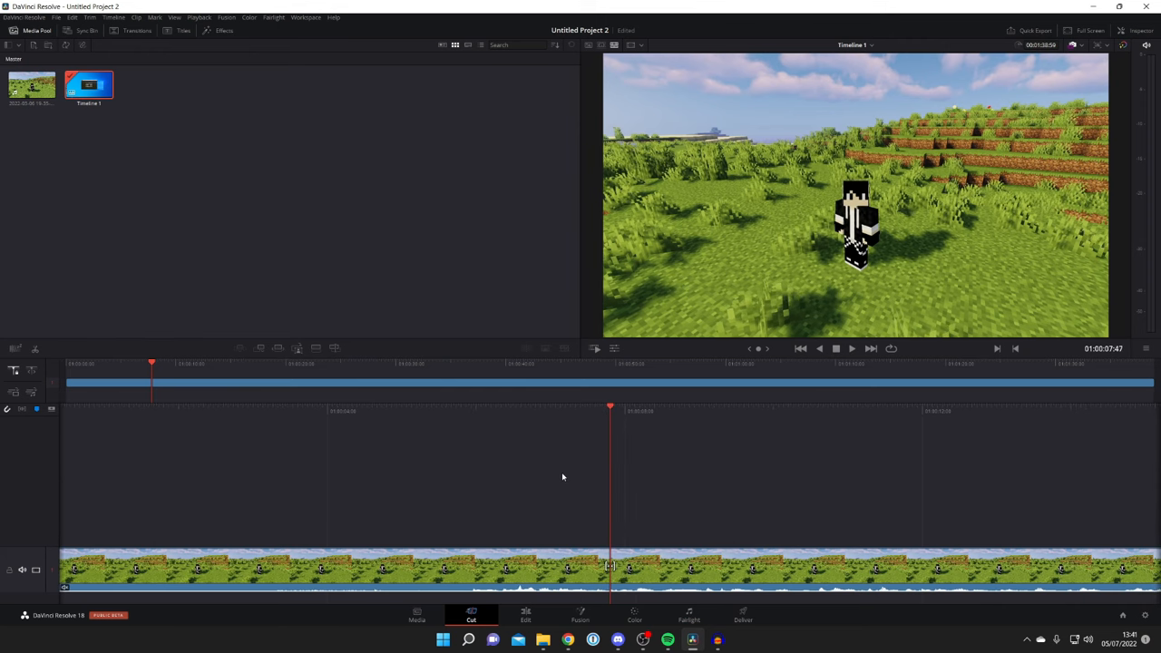
mouse_move(561, 457)
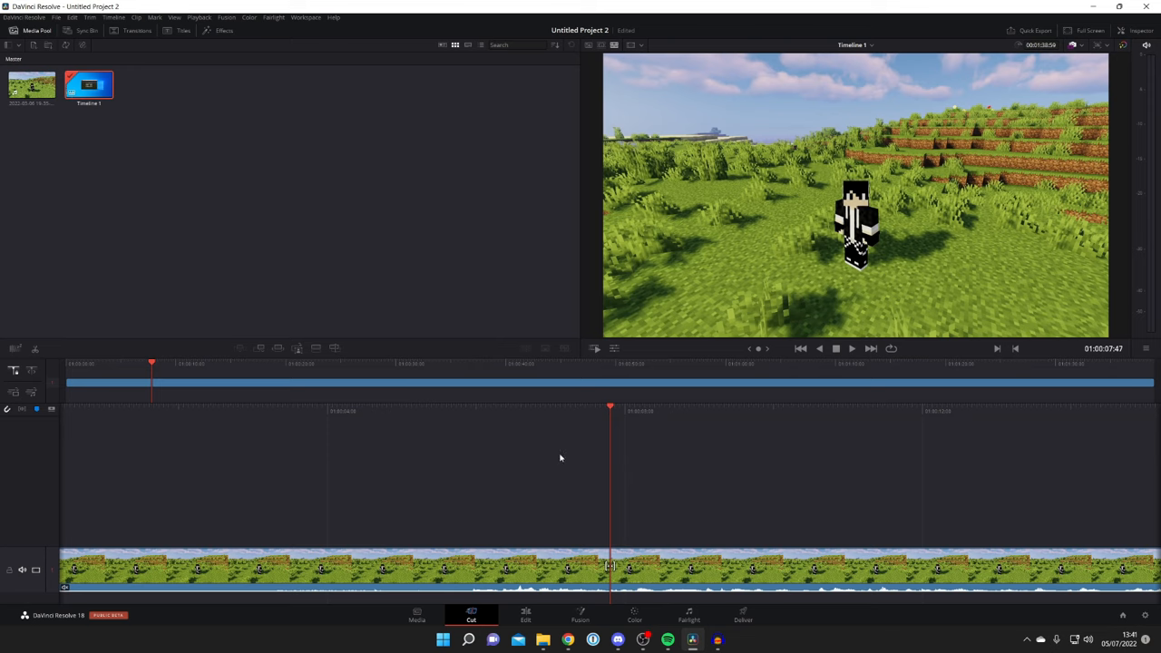
mouse_move(551, 454)
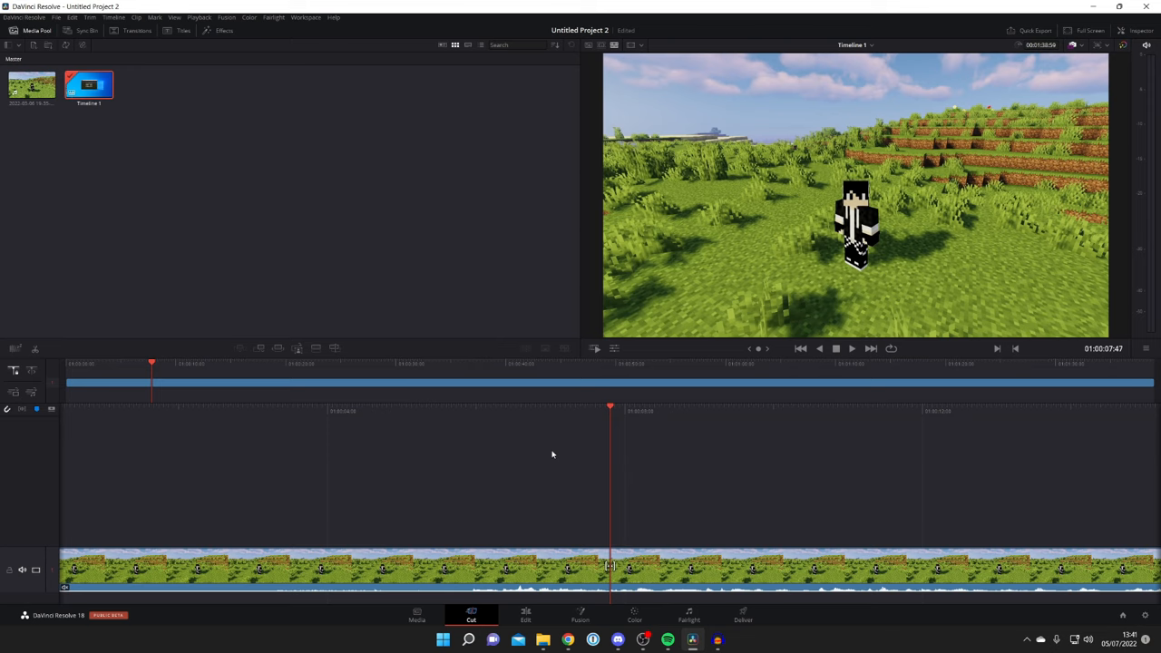
mouse_move(661, 548)
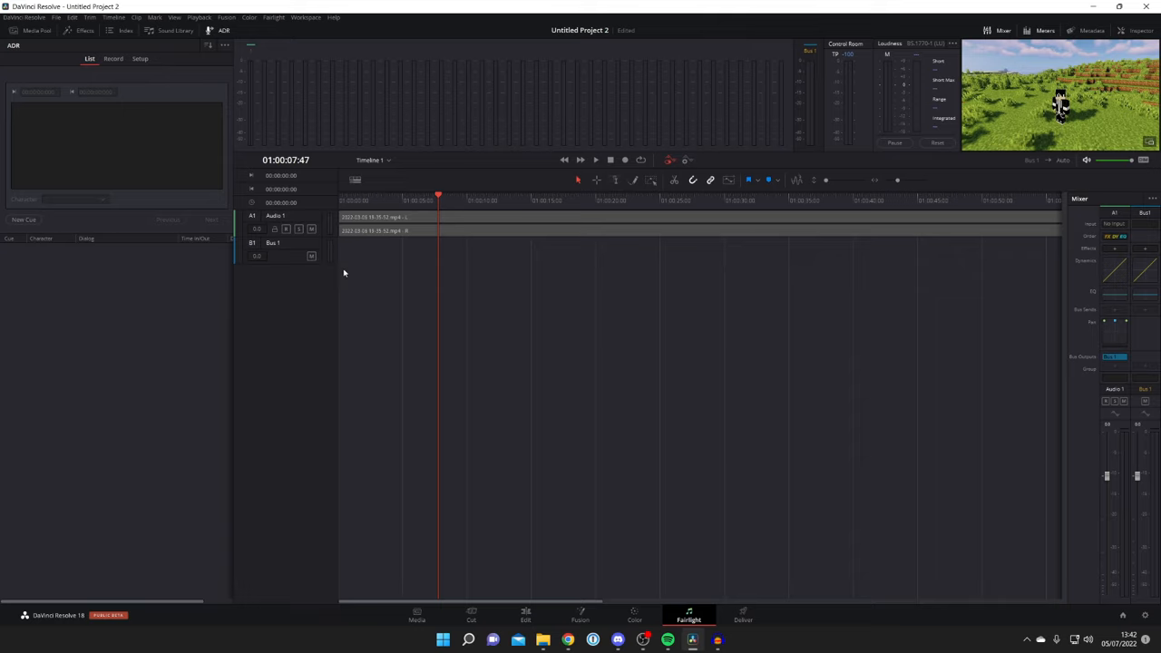
mouse_move(312, 163)
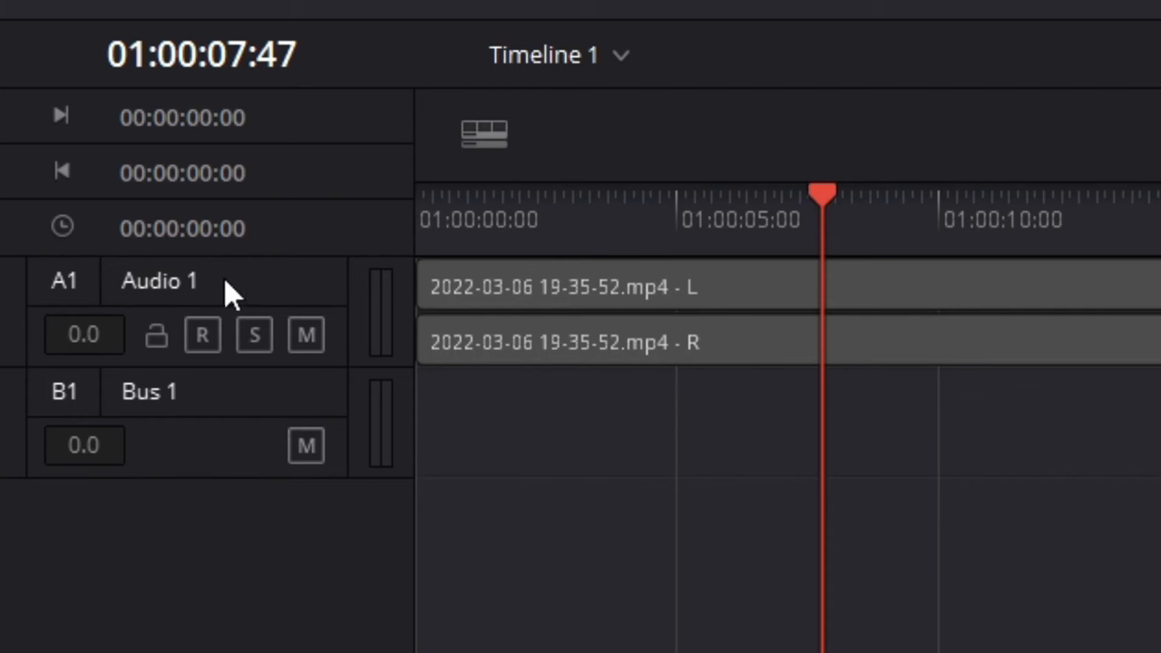
Step: Add a stereo track from the Audio 1 header menu and rename Audio 2 to 'Voiceover'
right_click(208, 281)
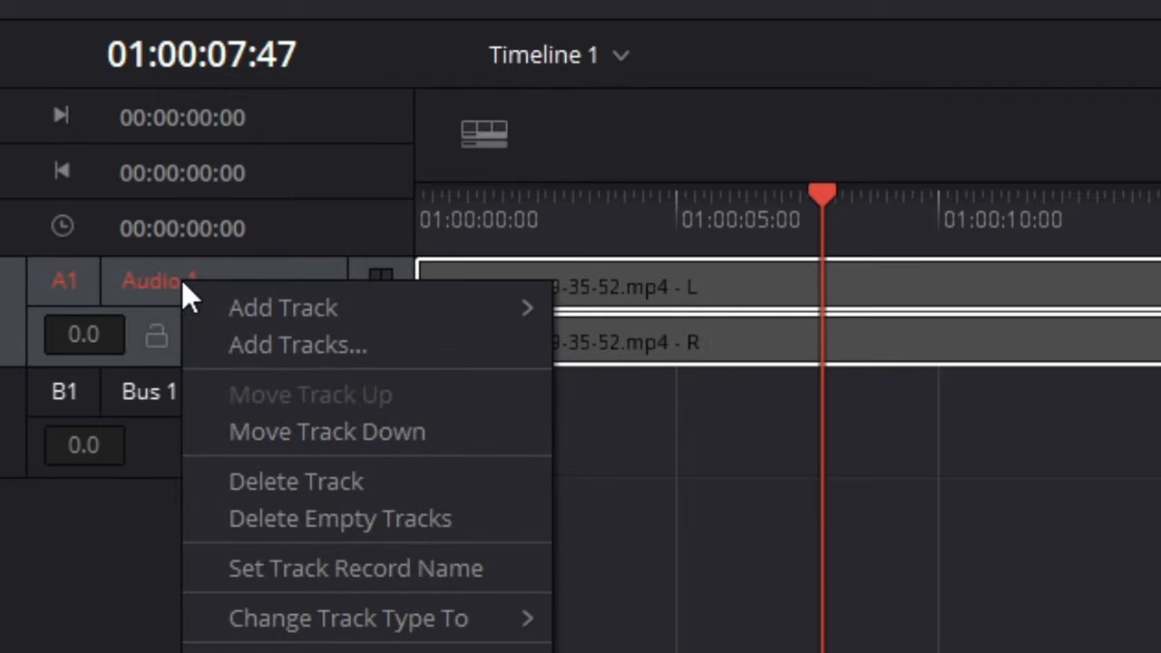
mouse_move(283, 309)
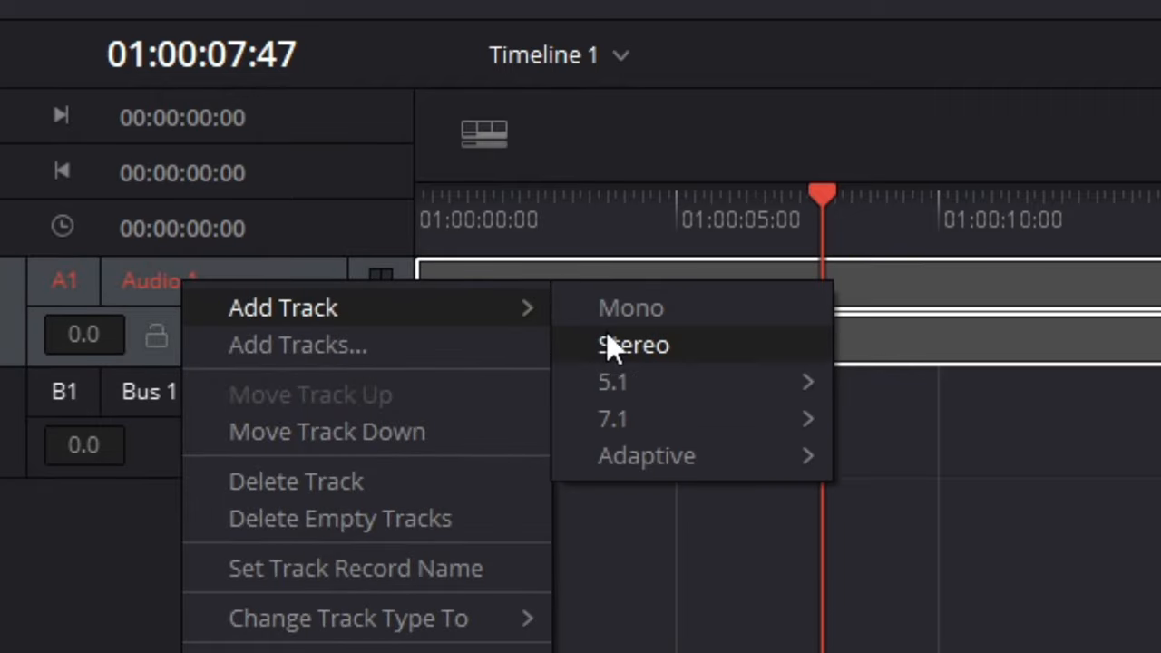
left_click(633, 345)
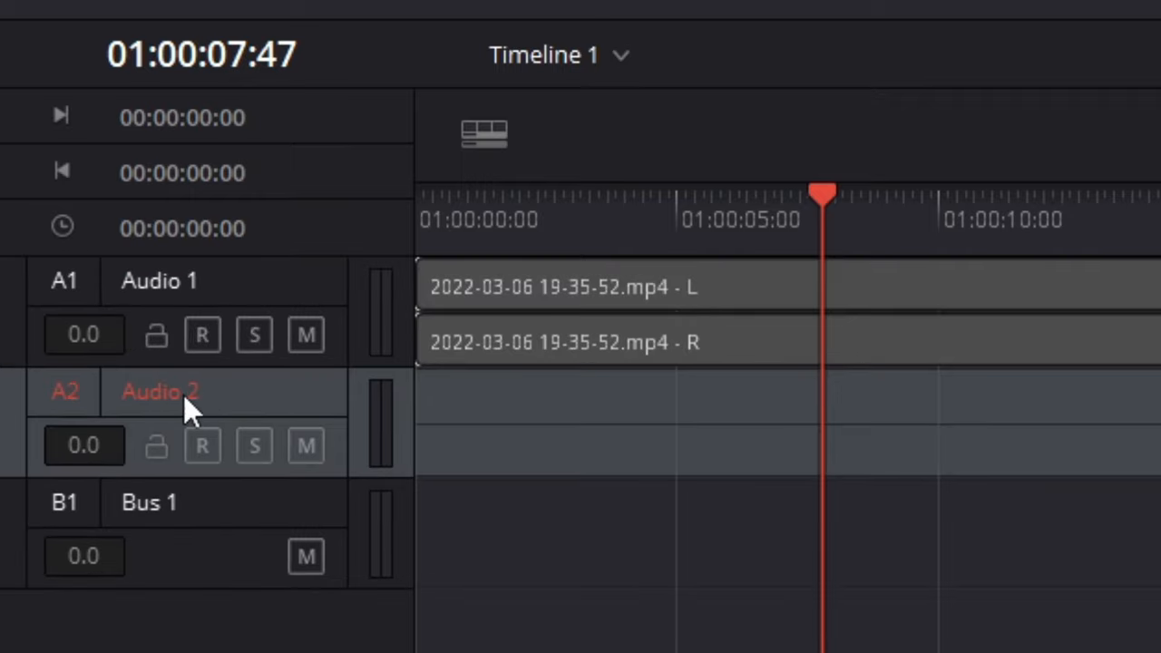
double_click(163, 391)
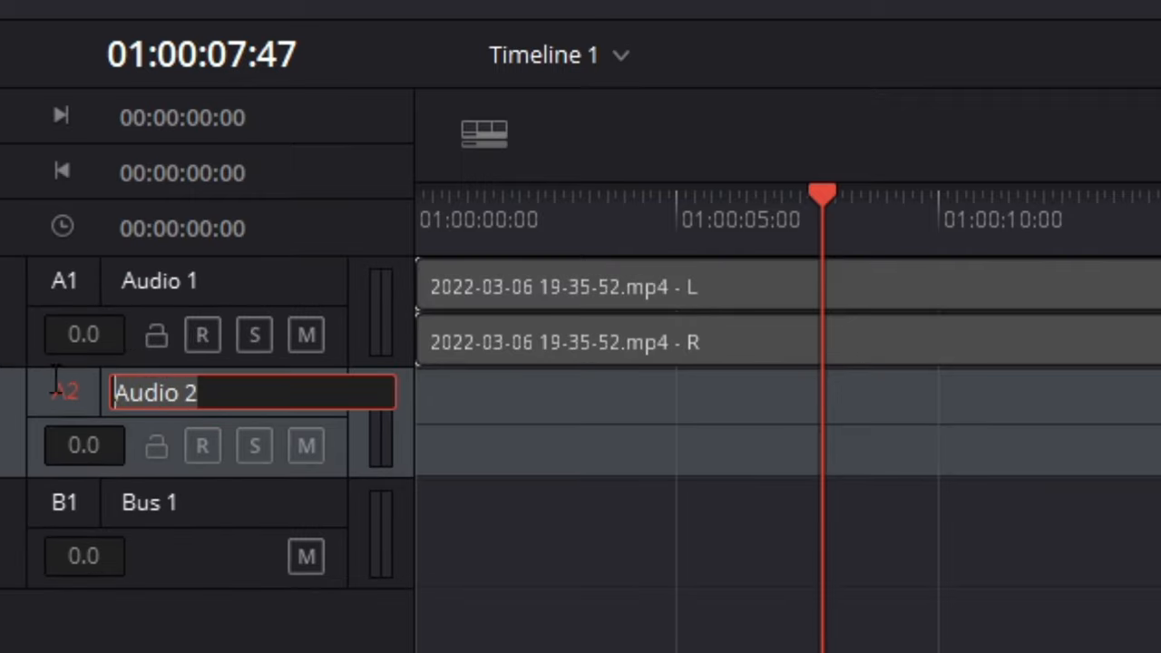
type("Voiceov")
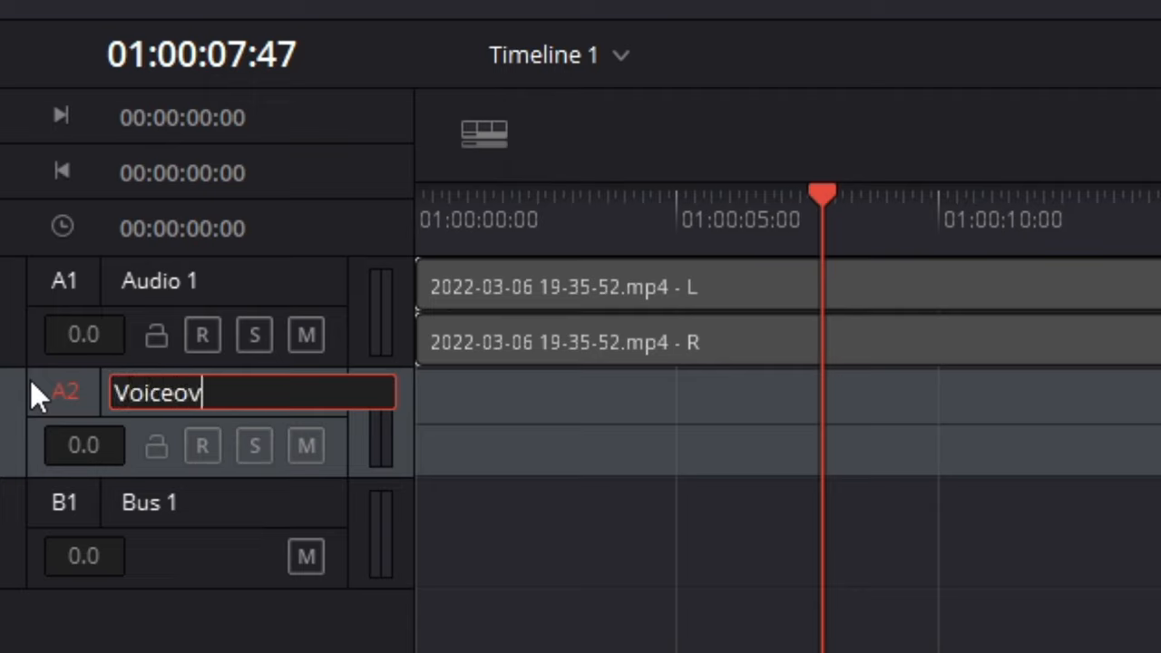
type("er")
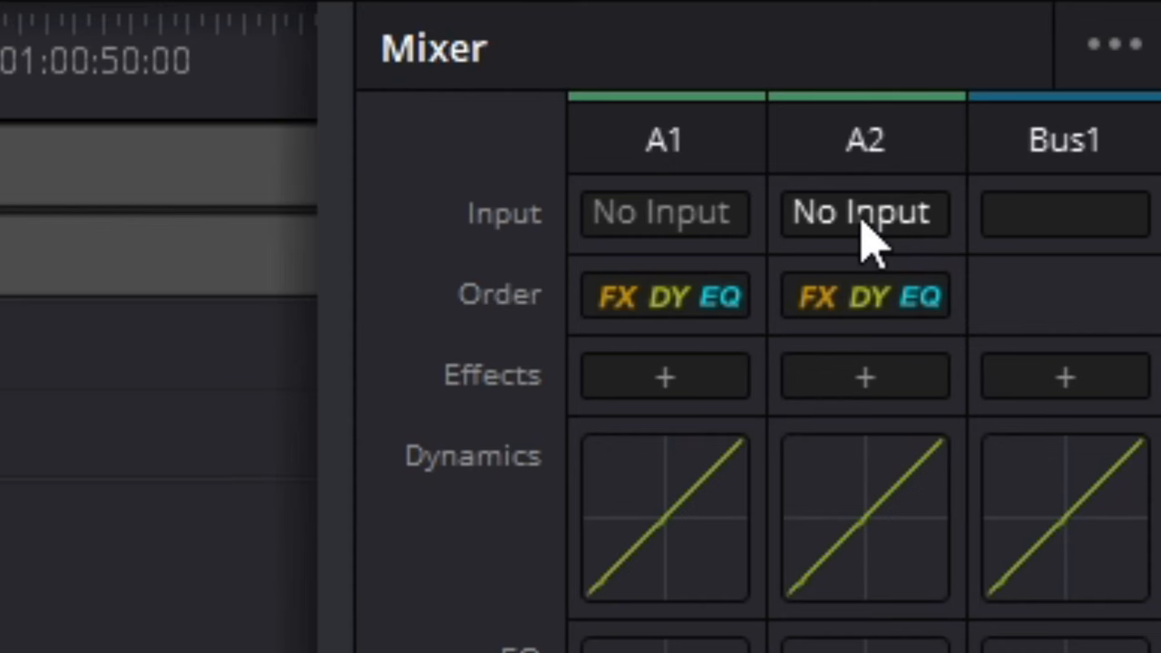
Step: Choose Input... from A2's No Input slot to bring up the Patch Input/Output window
left_click(863, 214)
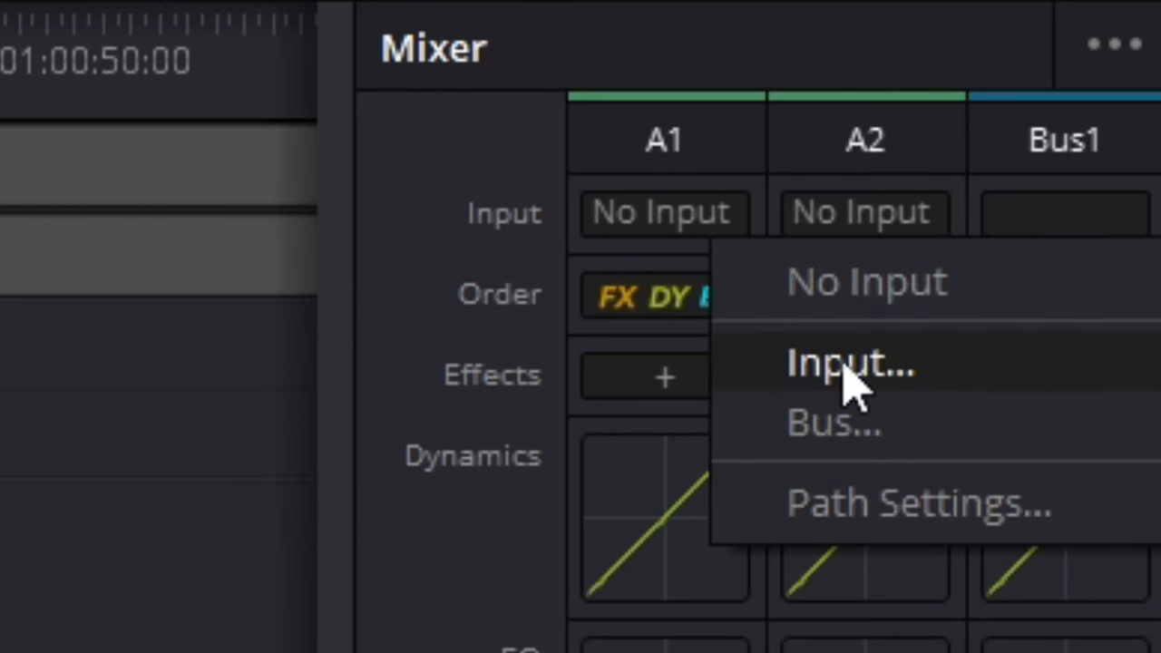
left_click(843, 362)
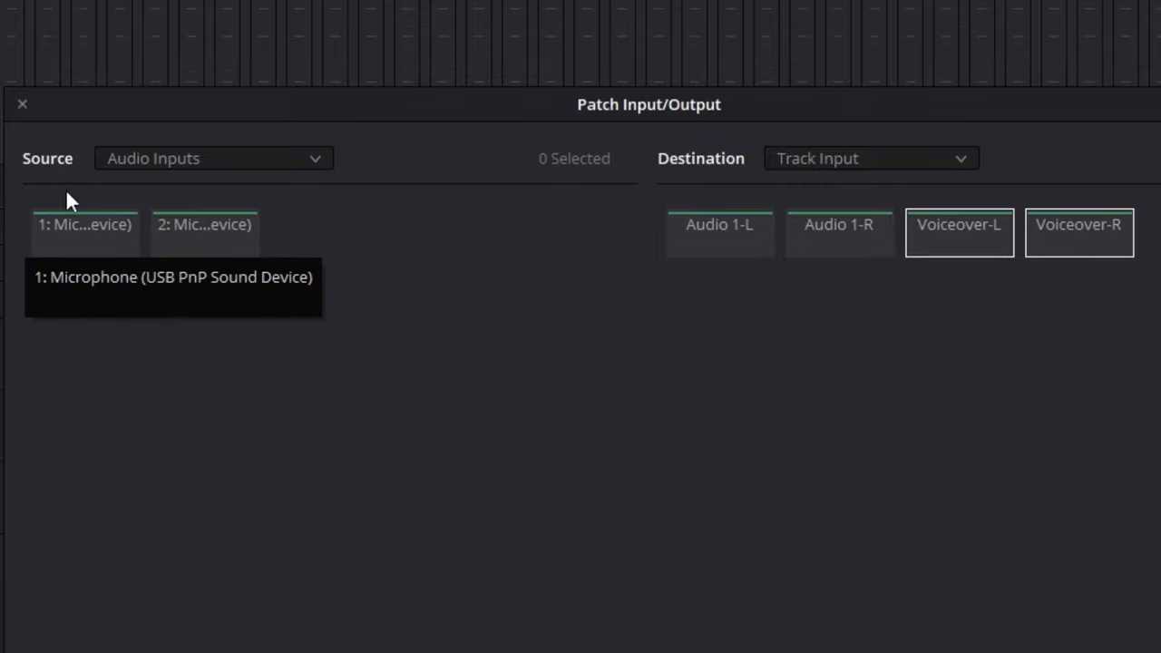
mouse_move(65, 250)
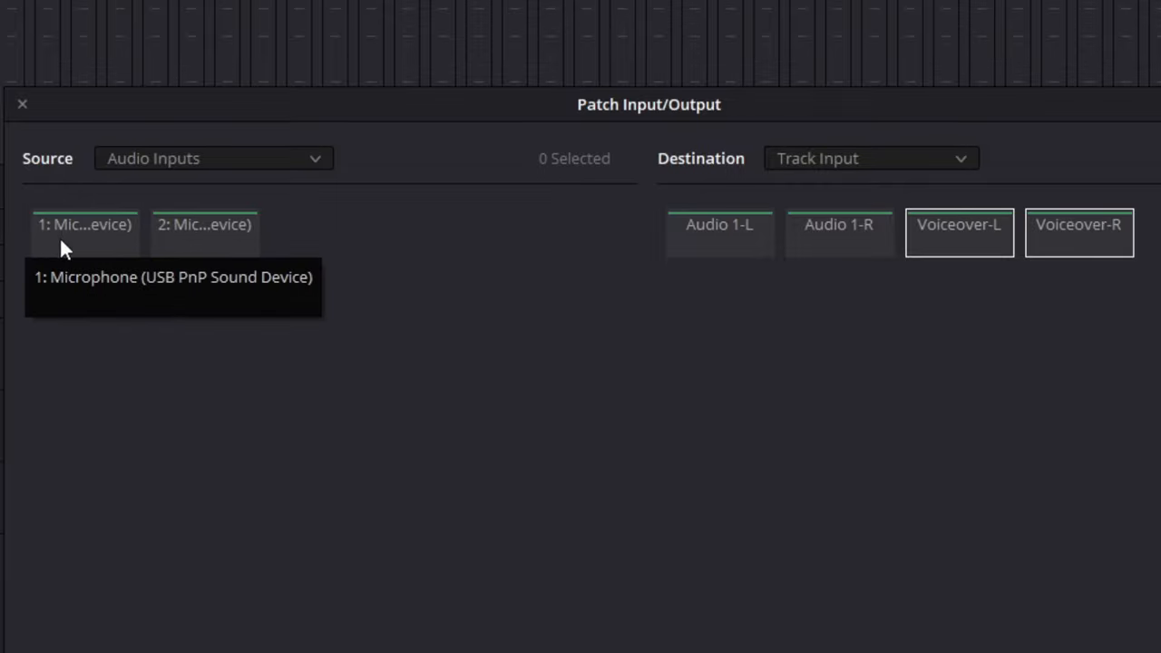
mouse_move(74, 238)
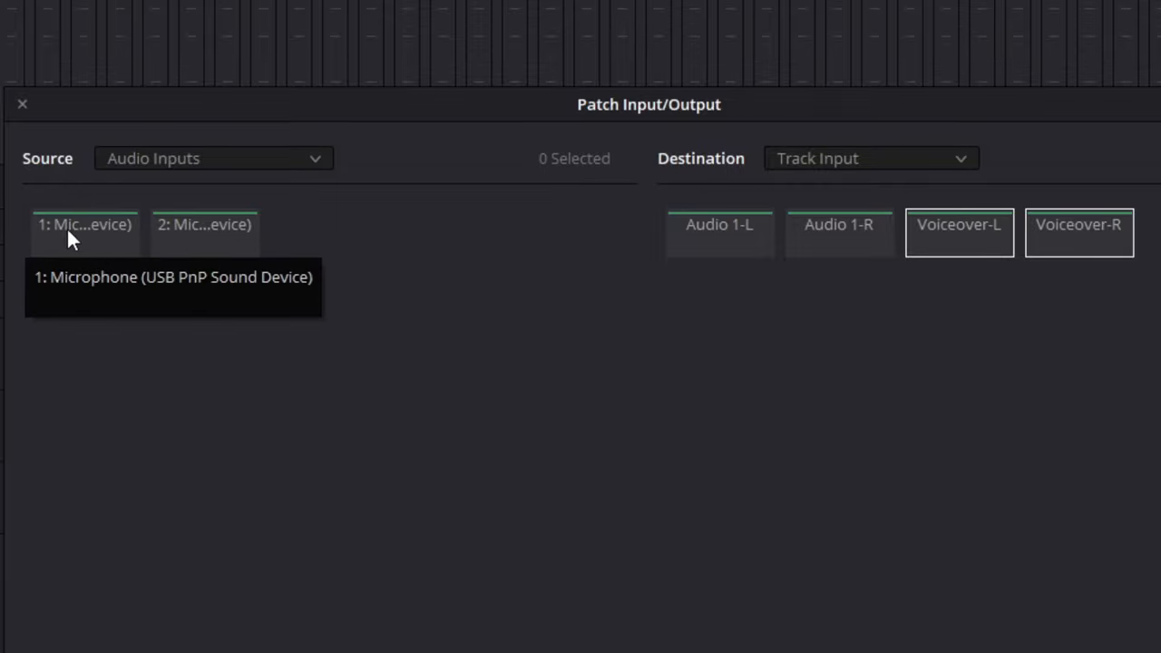
Step: Patch Microphone 1 to Voiceover-L and Voiceover-R, then close the patch window
left_click(83, 230)
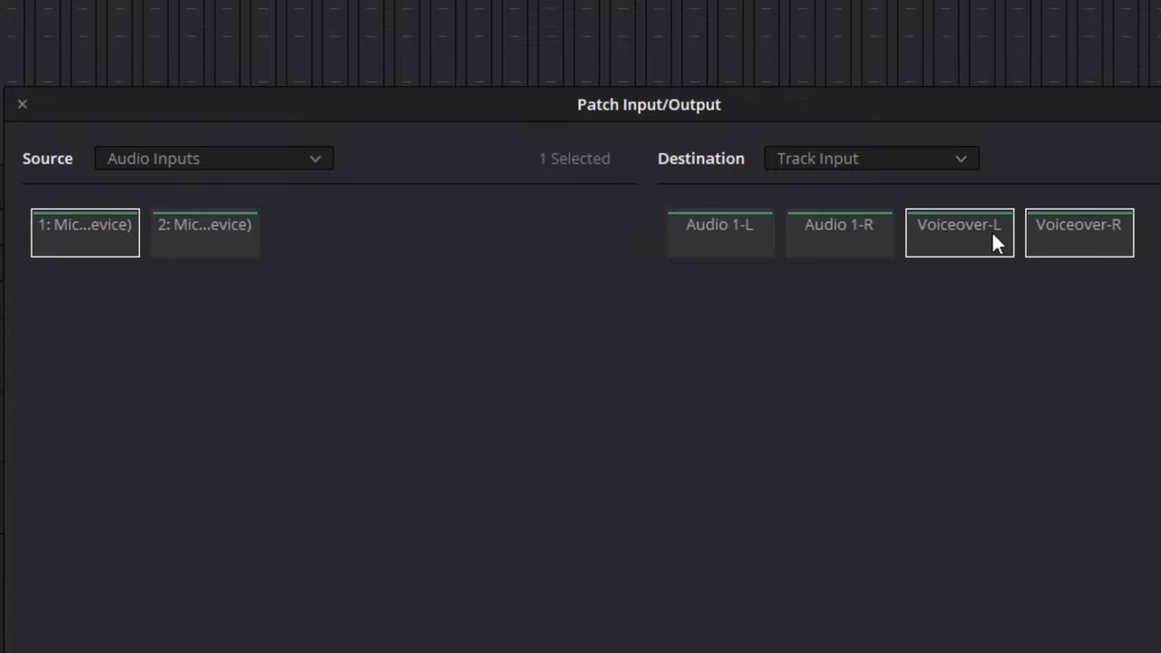
mouse_move(1032, 254)
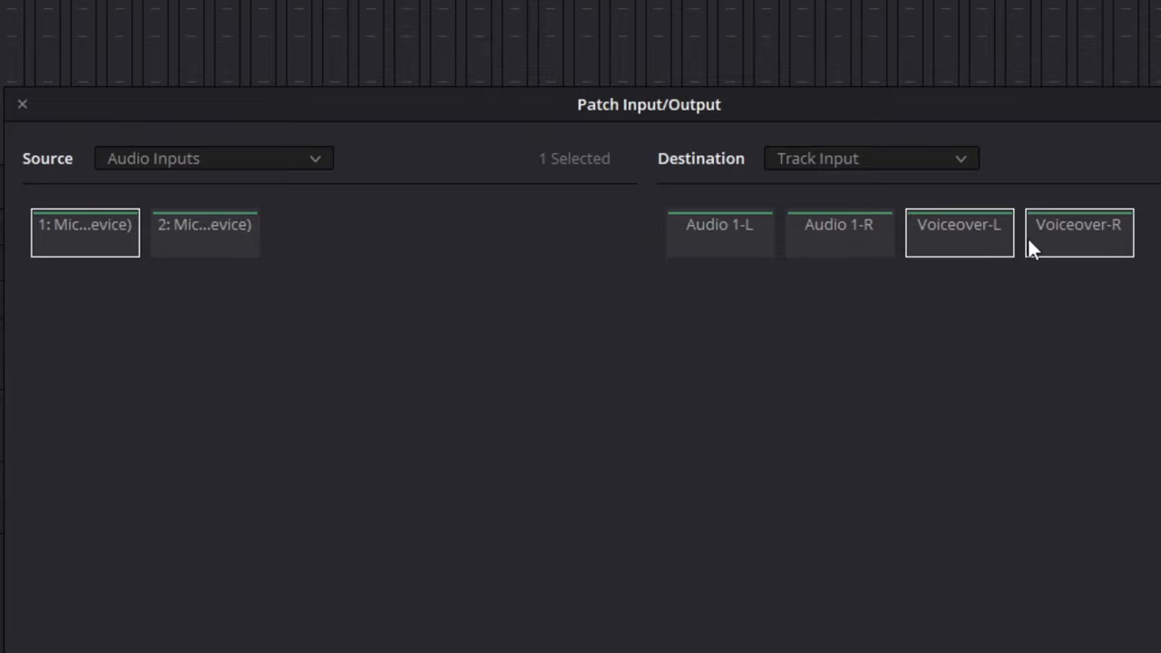
mouse_move(1147, 263)
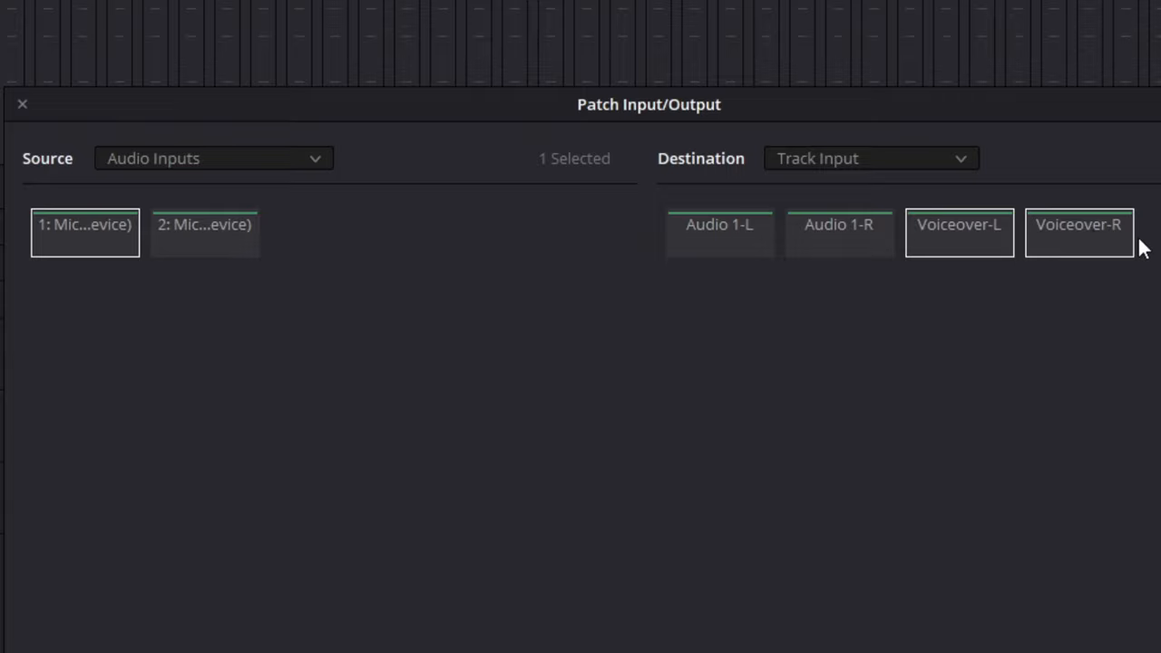
mouse_move(1117, 207)
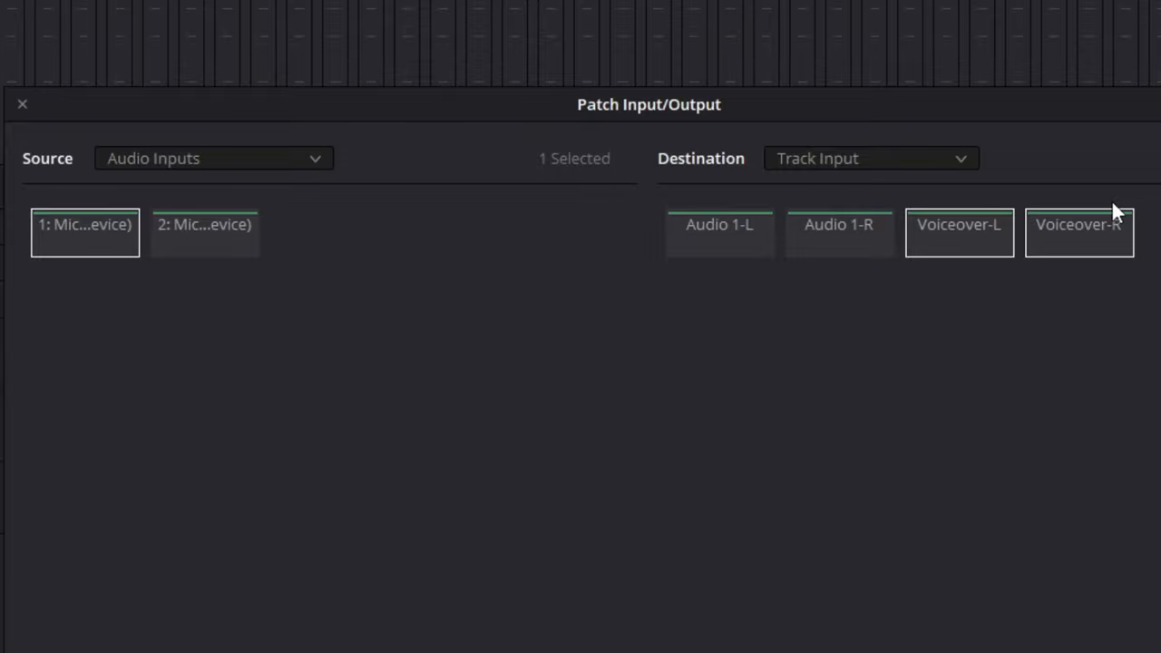
mouse_move(87, 238)
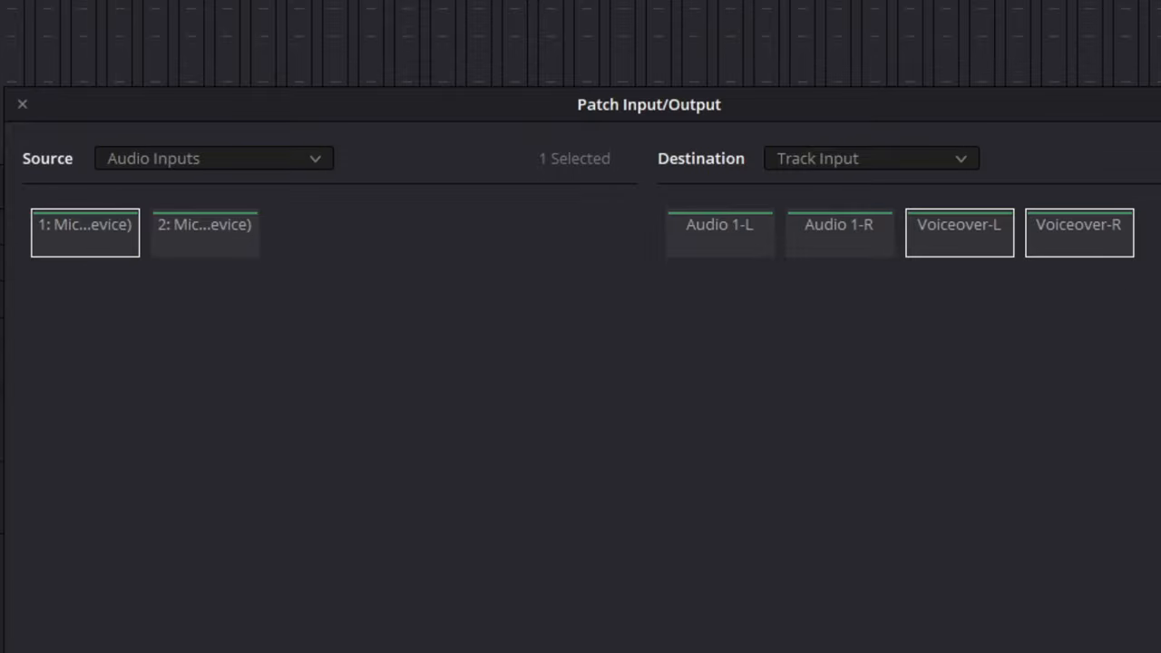
left_click(957, 232)
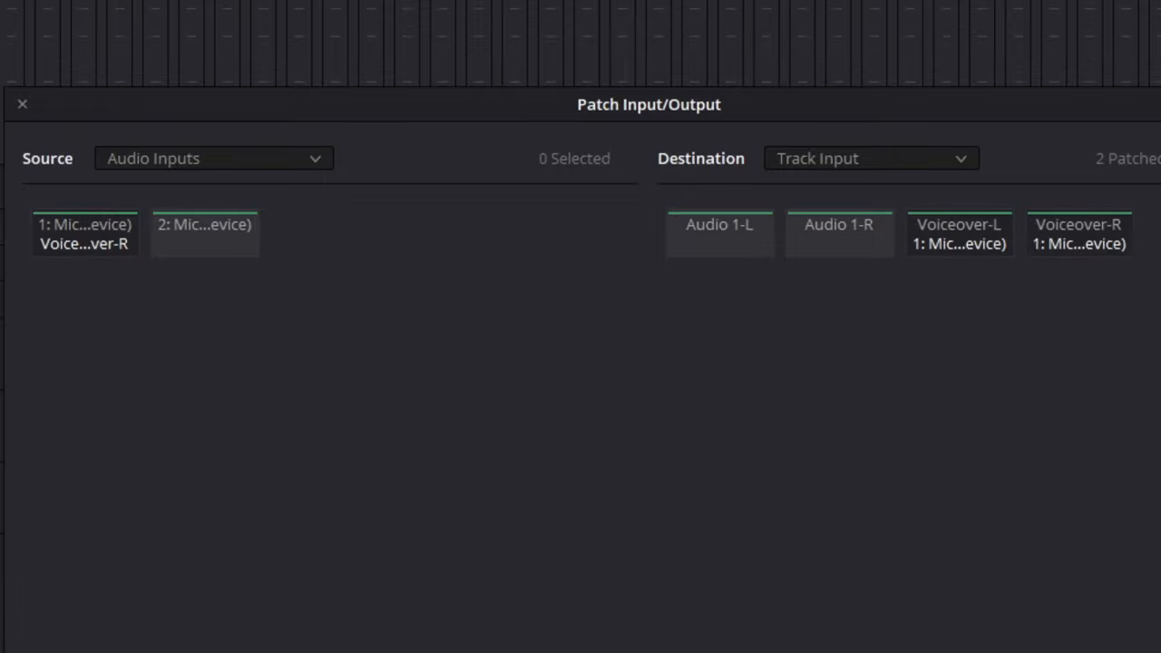
mouse_move(33, 118)
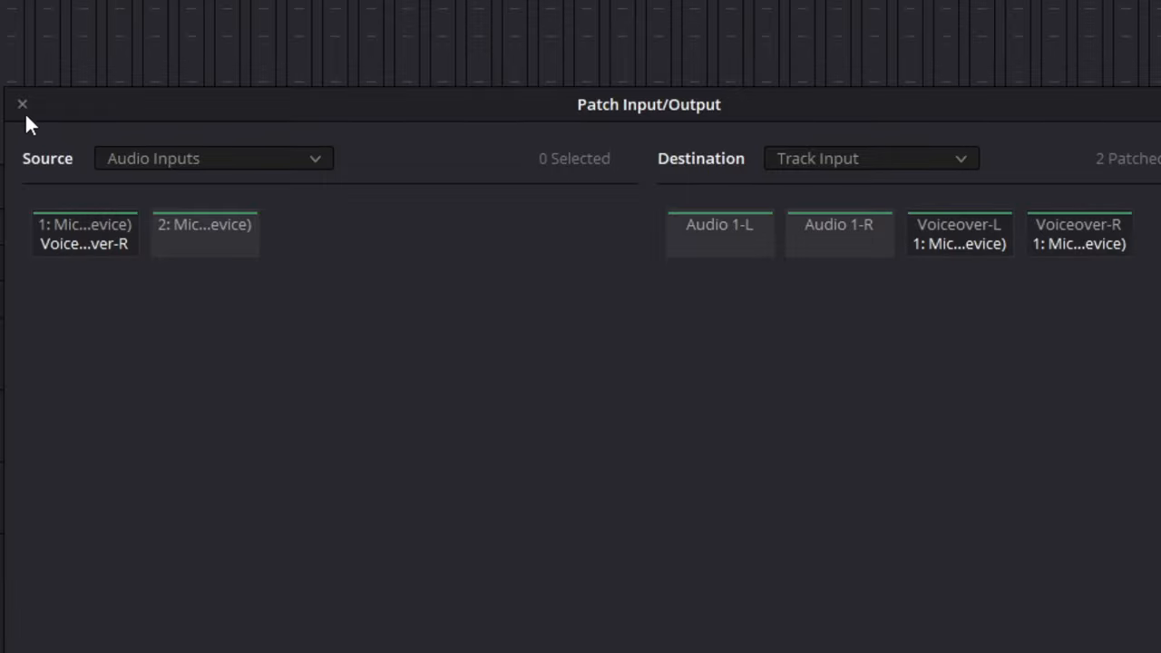
left_click(22, 102)
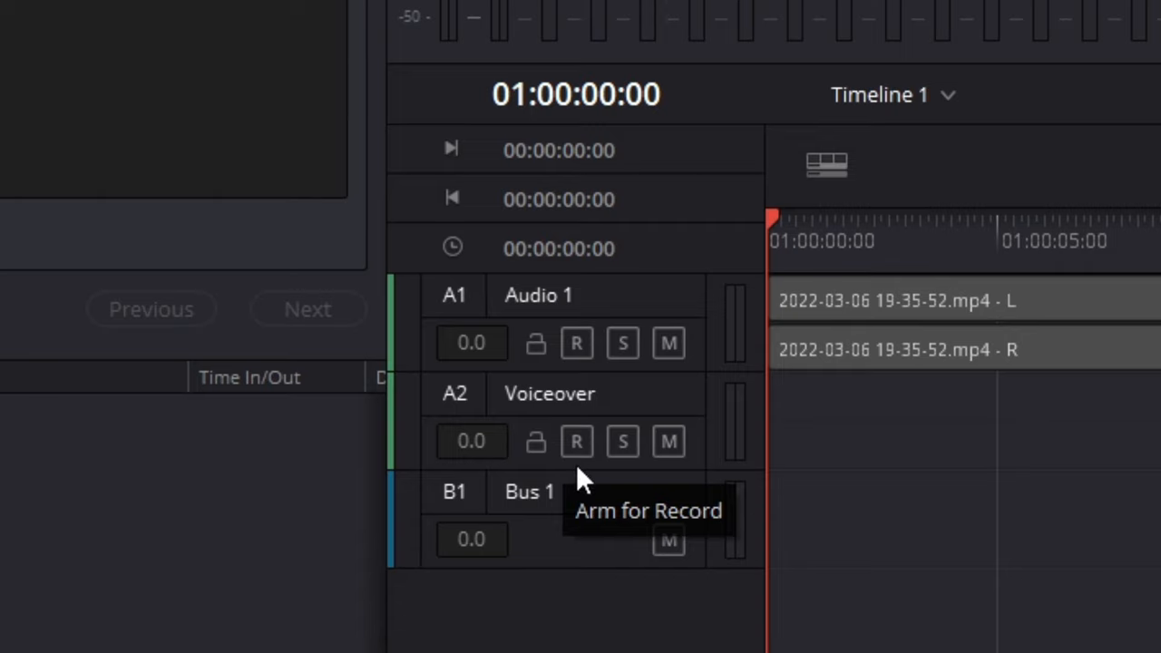
mouse_move(580, 475)
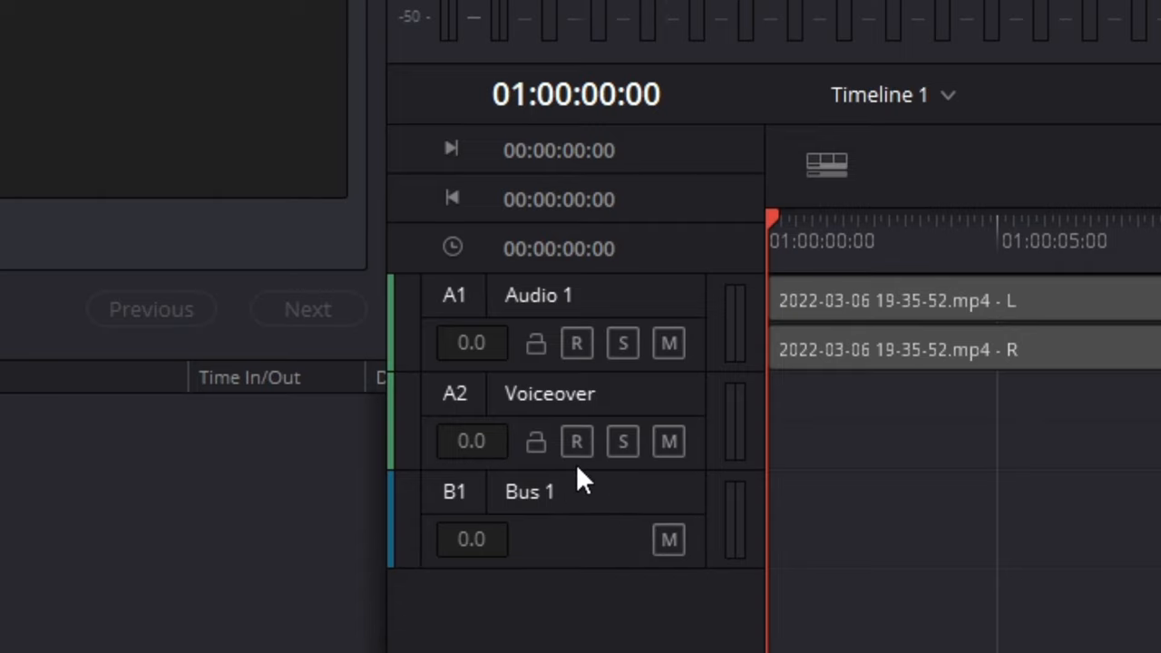
Step: Arm the Voiceover track for recording with its R button
left_click(577, 442)
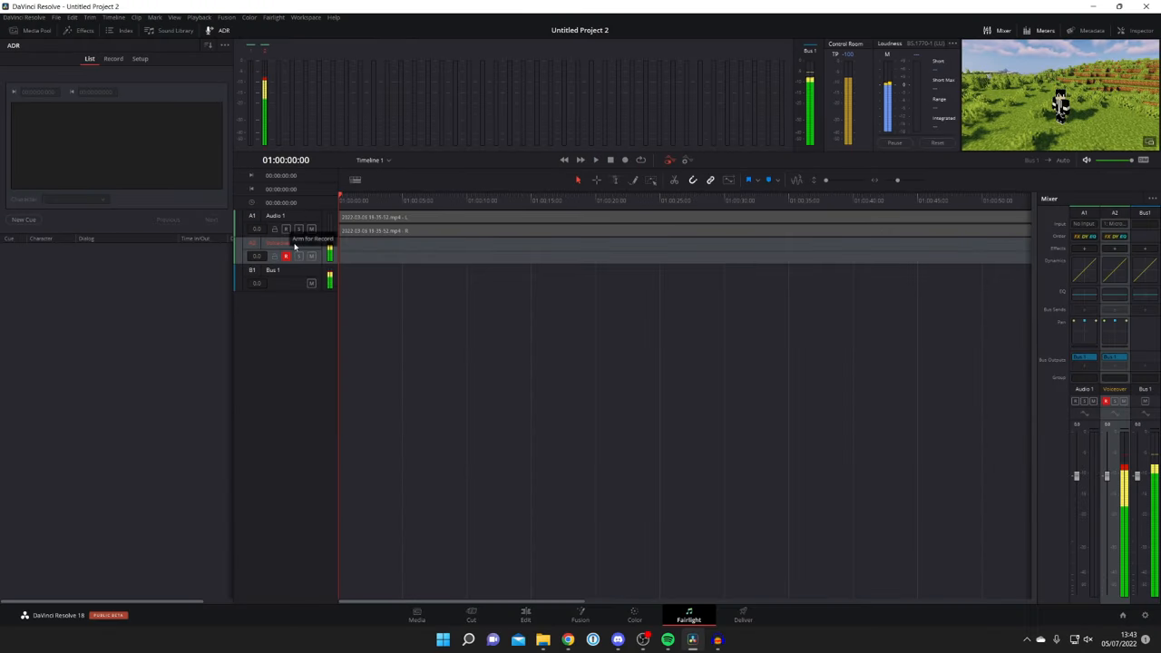
left_click(286, 255)
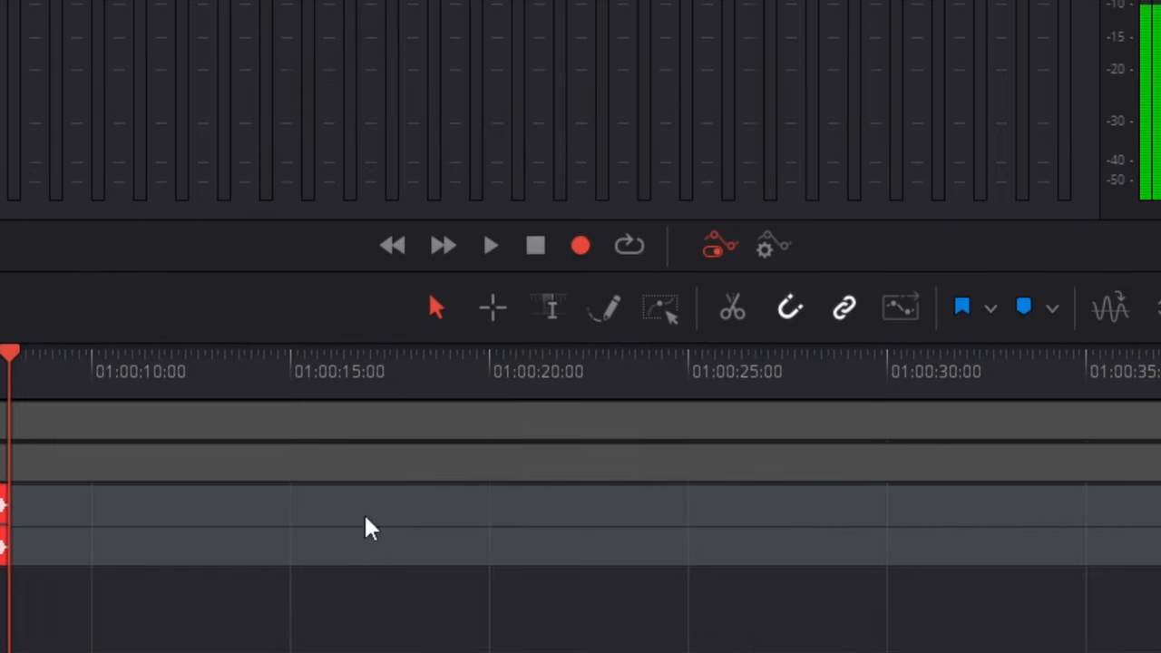
Step: Record a voiceover clip from the transport, stop, and disarm the Voiceover track
left_click(535, 245)
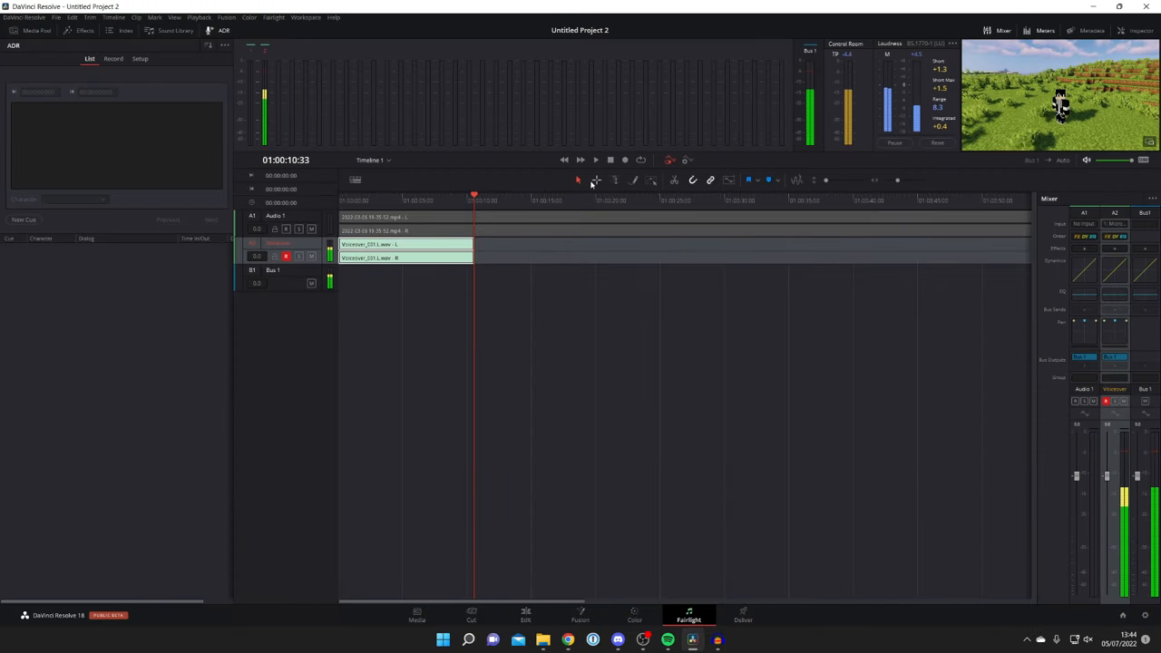
left_click(286, 256)
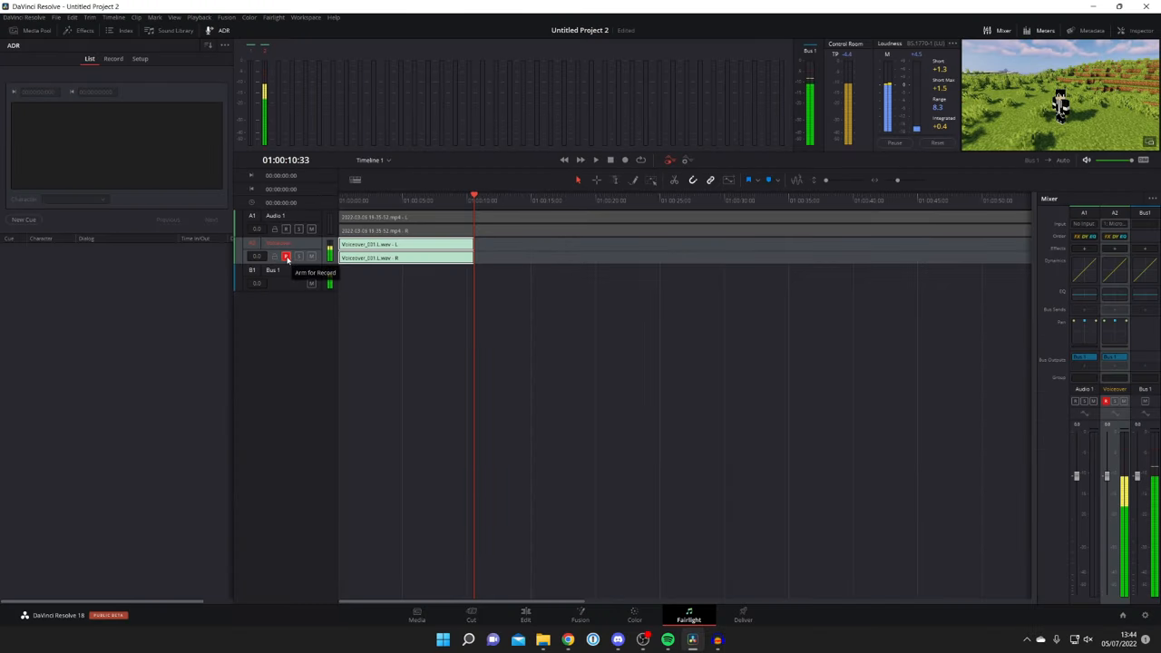
left_click(287, 256)
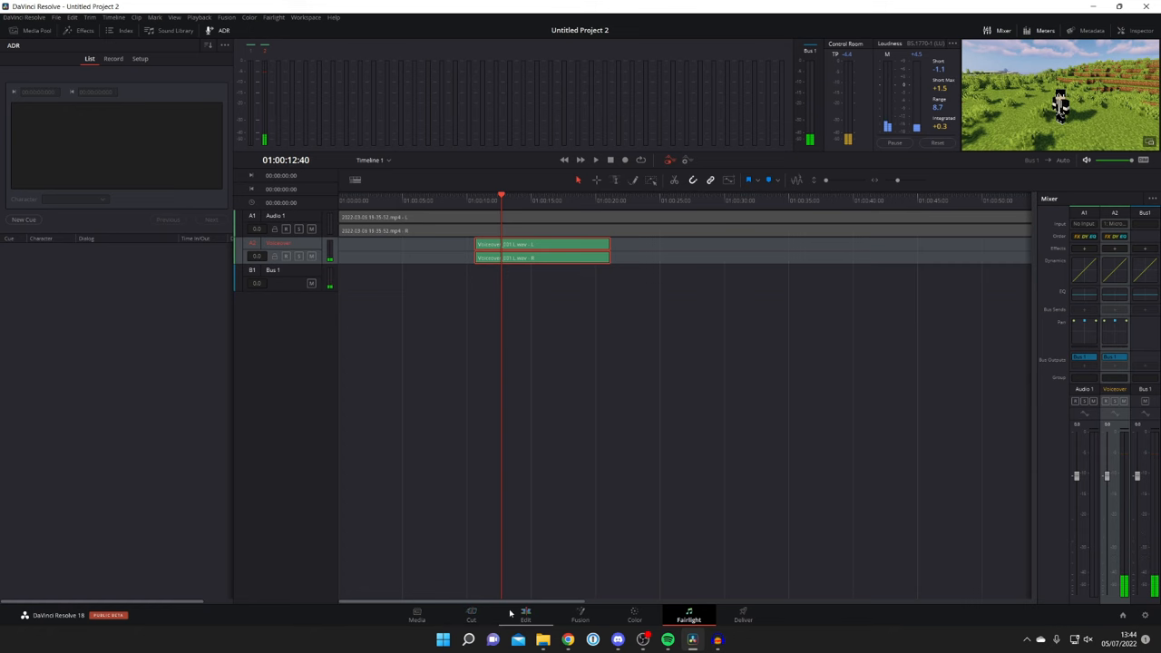
Step: Check the voiceover clip on the Edit page, then switch to the Cut page
left_click(526, 615)
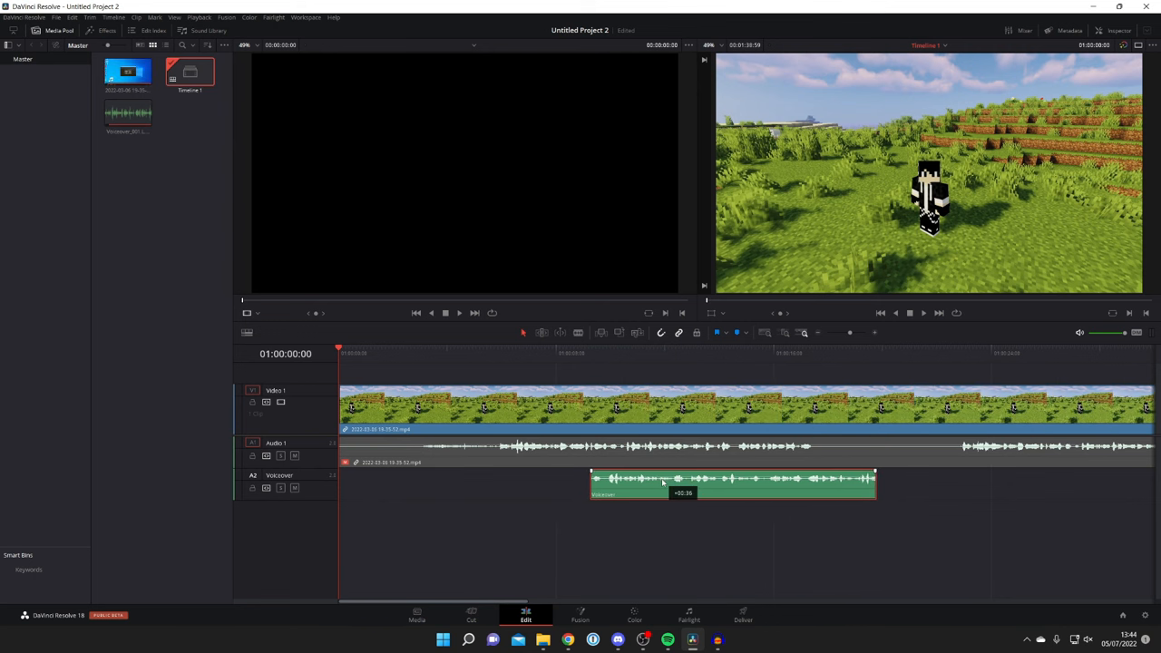
left_click(468, 620)
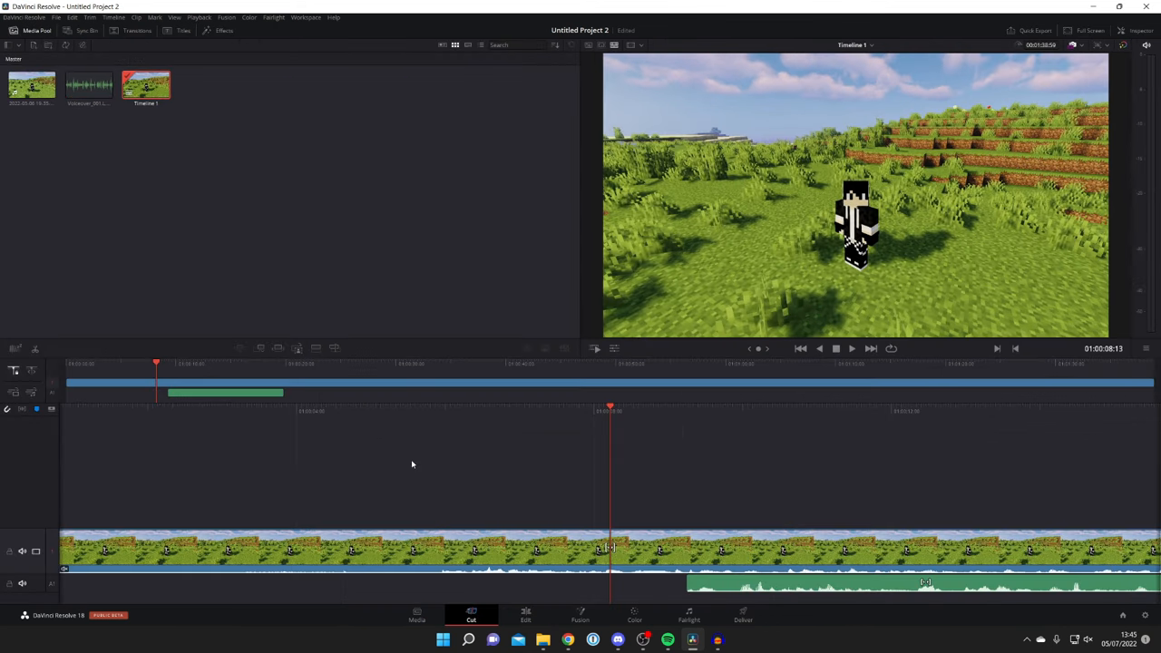